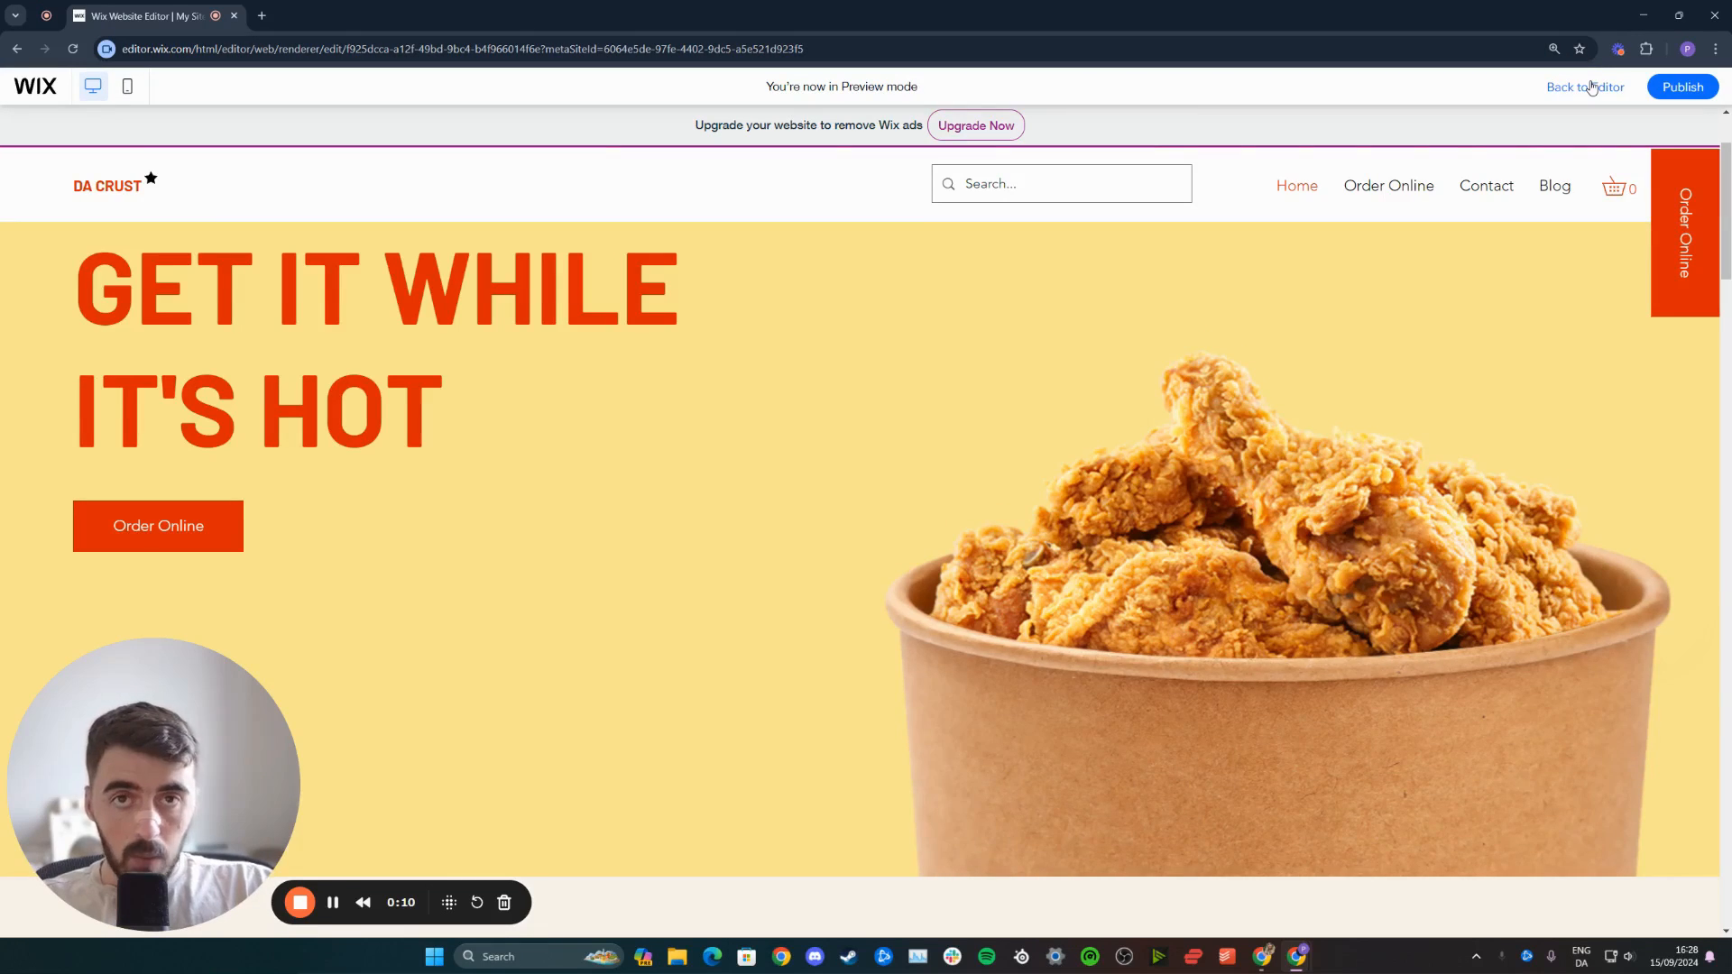
- Return from the site preview to editing the Da Crust homepage
left_click(1584, 87)
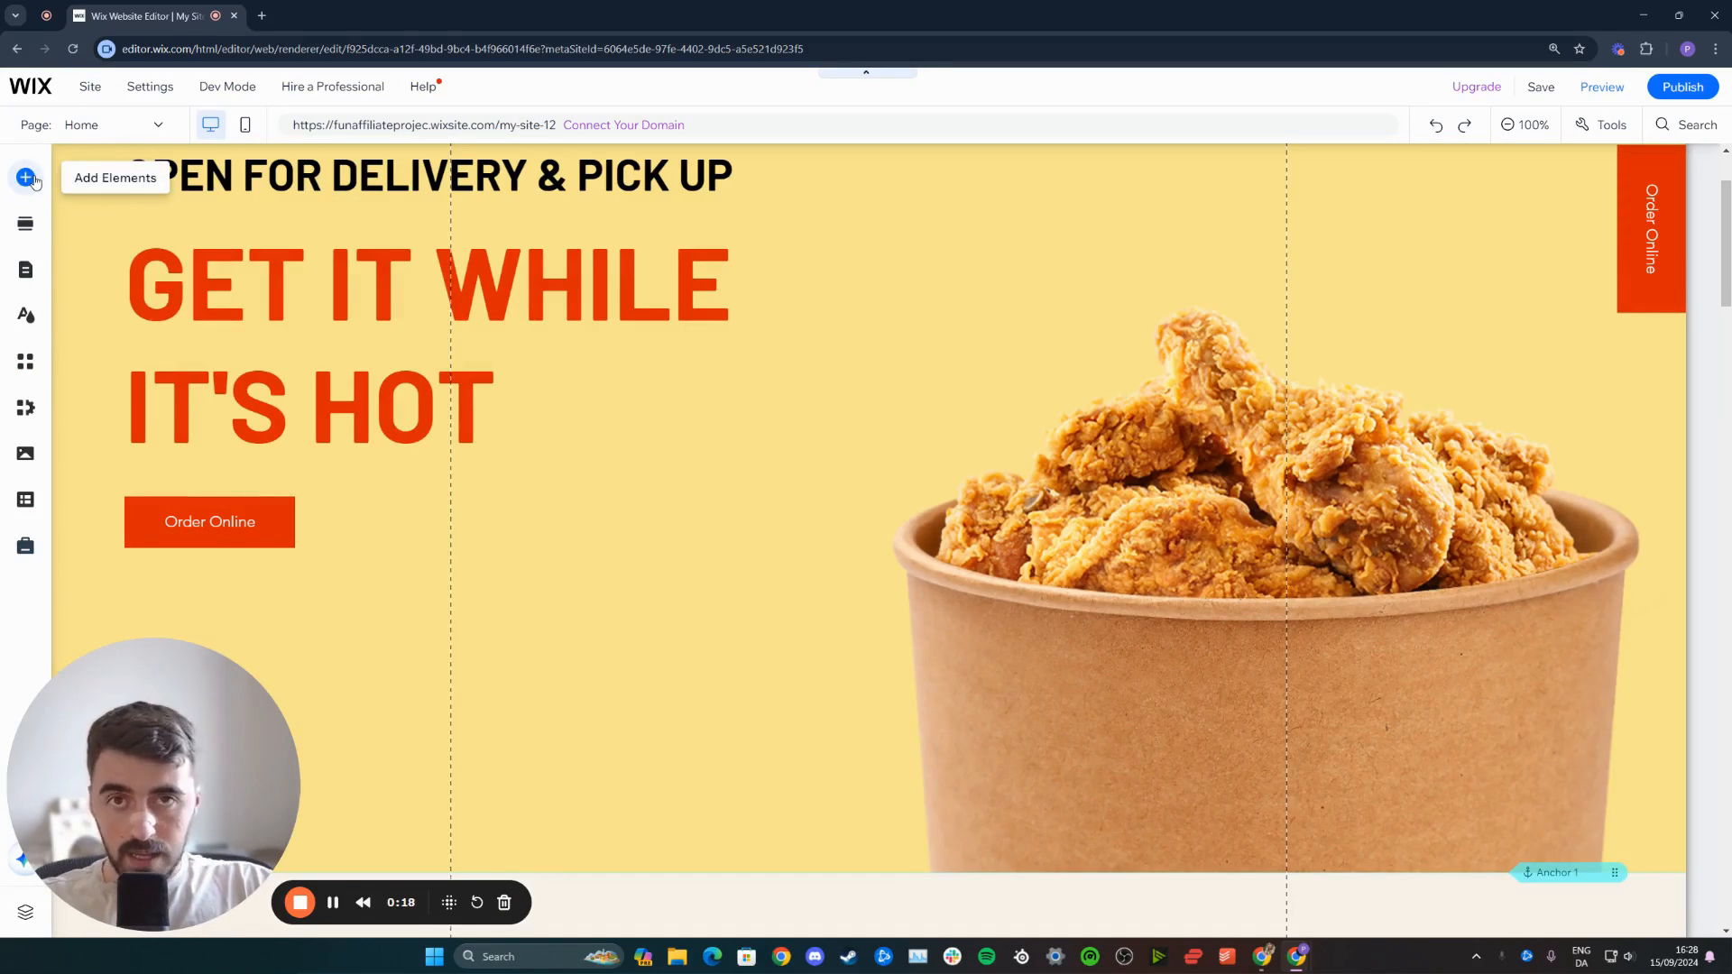
- Browse the interactive elements library for Subscribe lightbox designs
left_click(24, 177)
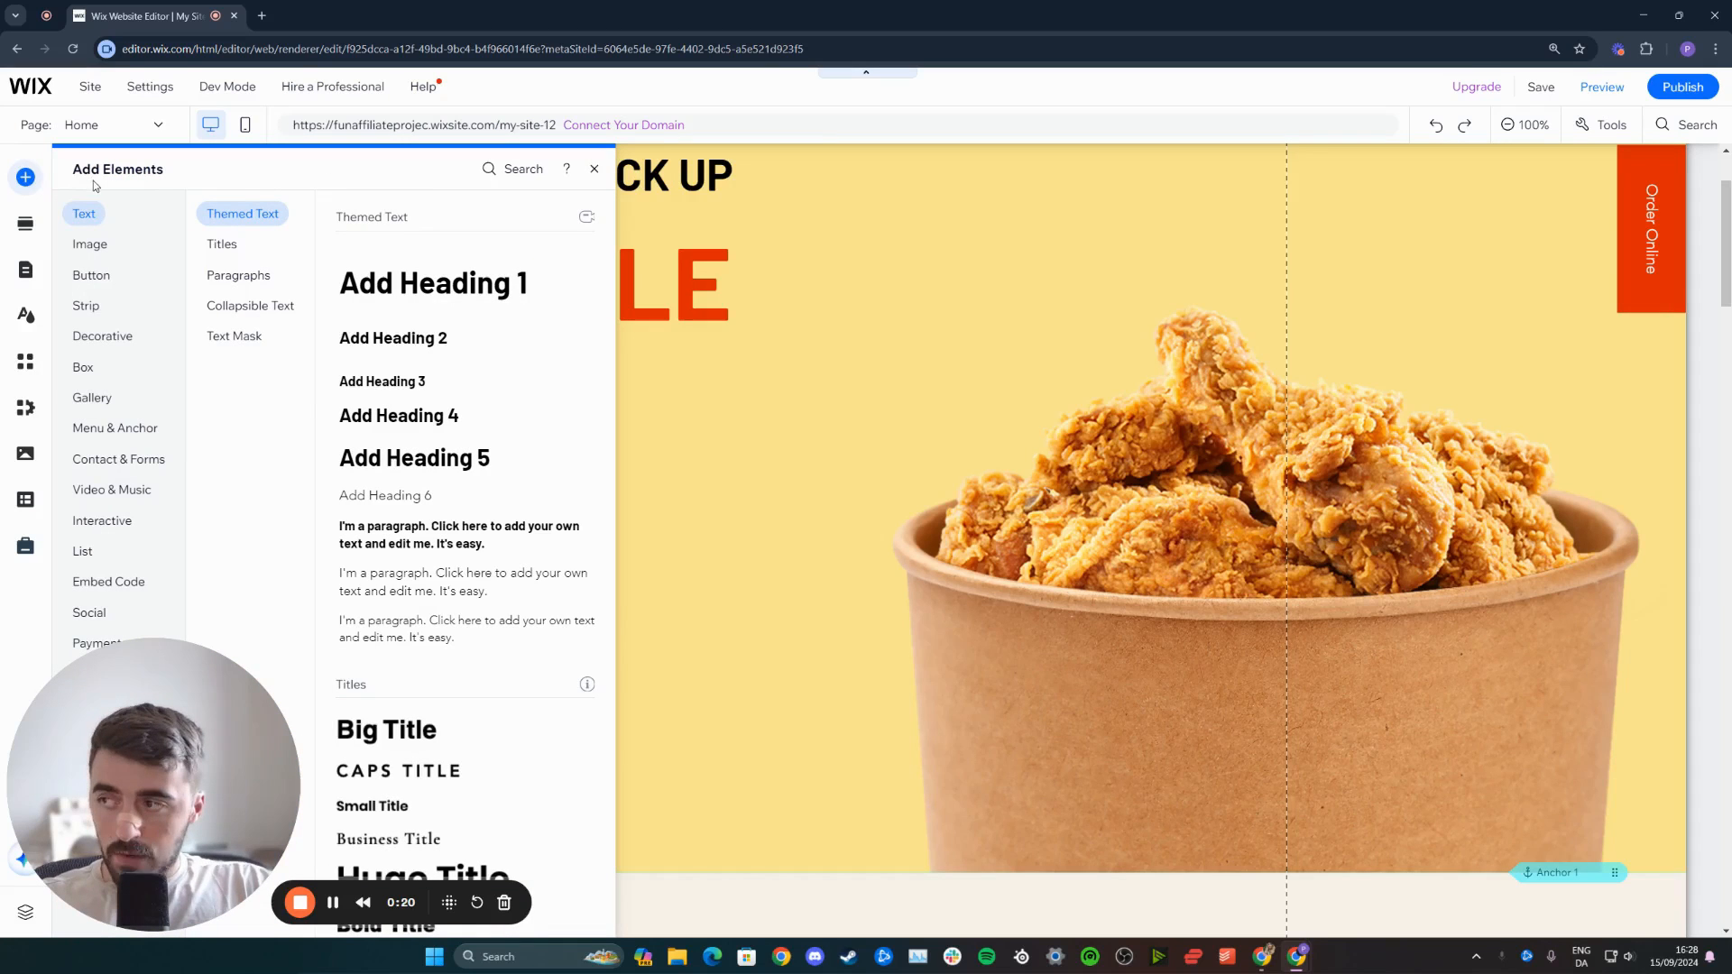
left_click(101, 520)
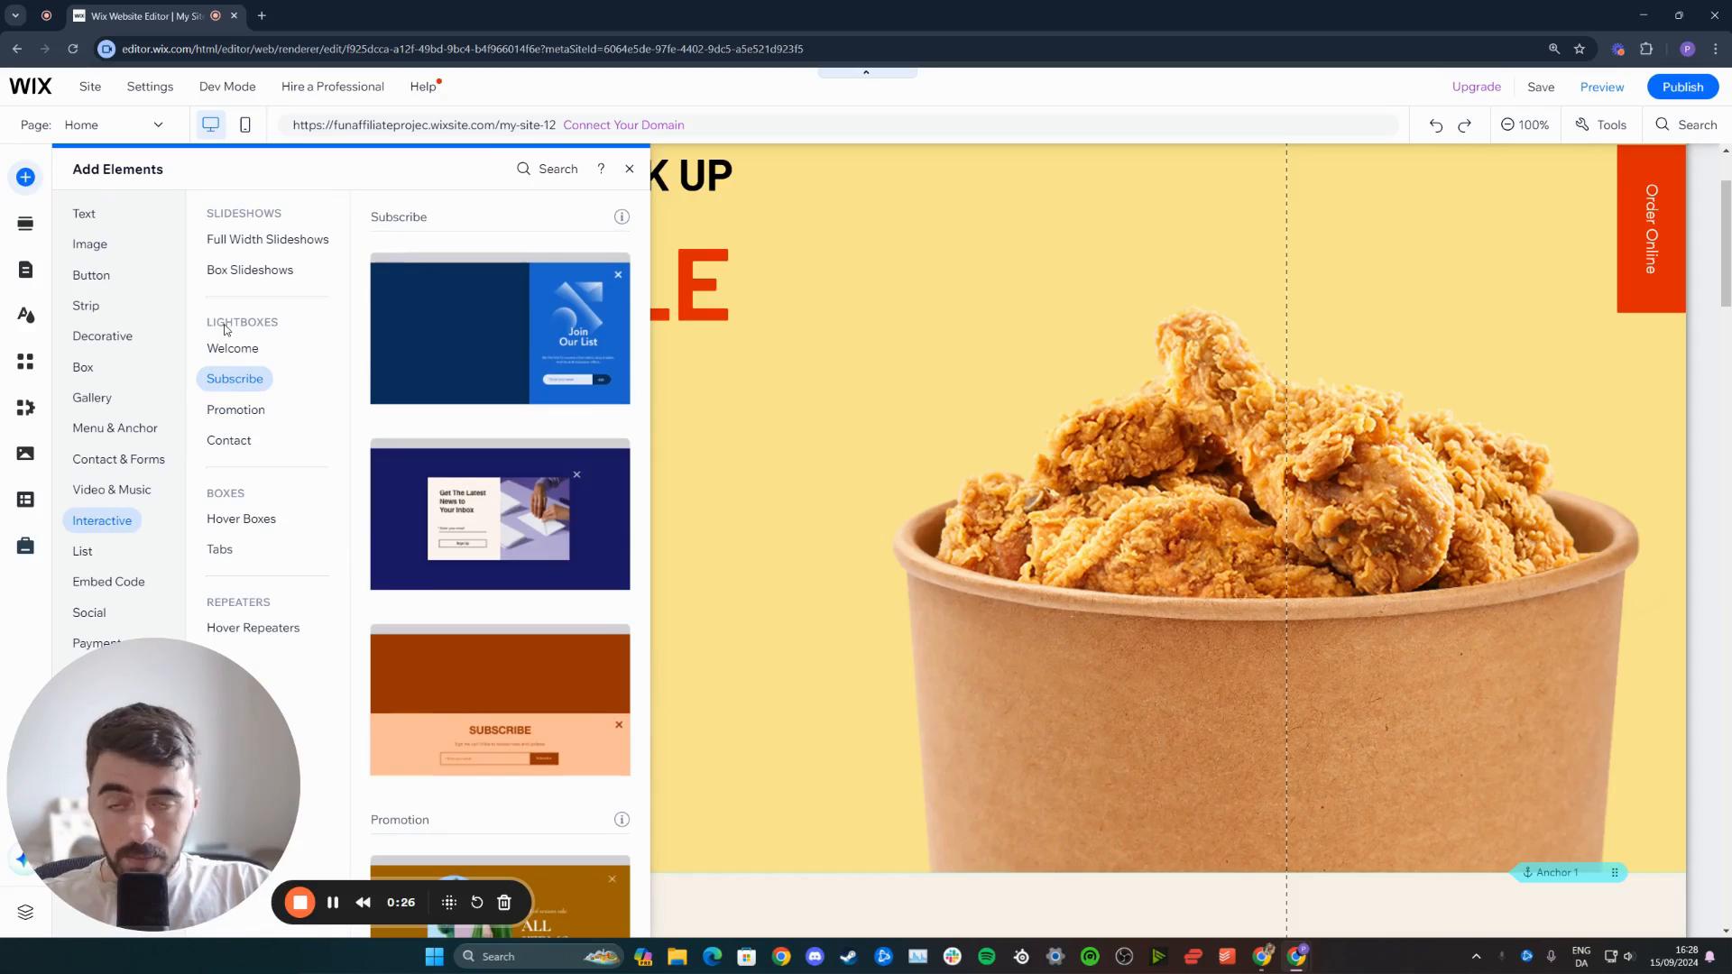
mouse_move(507, 657)
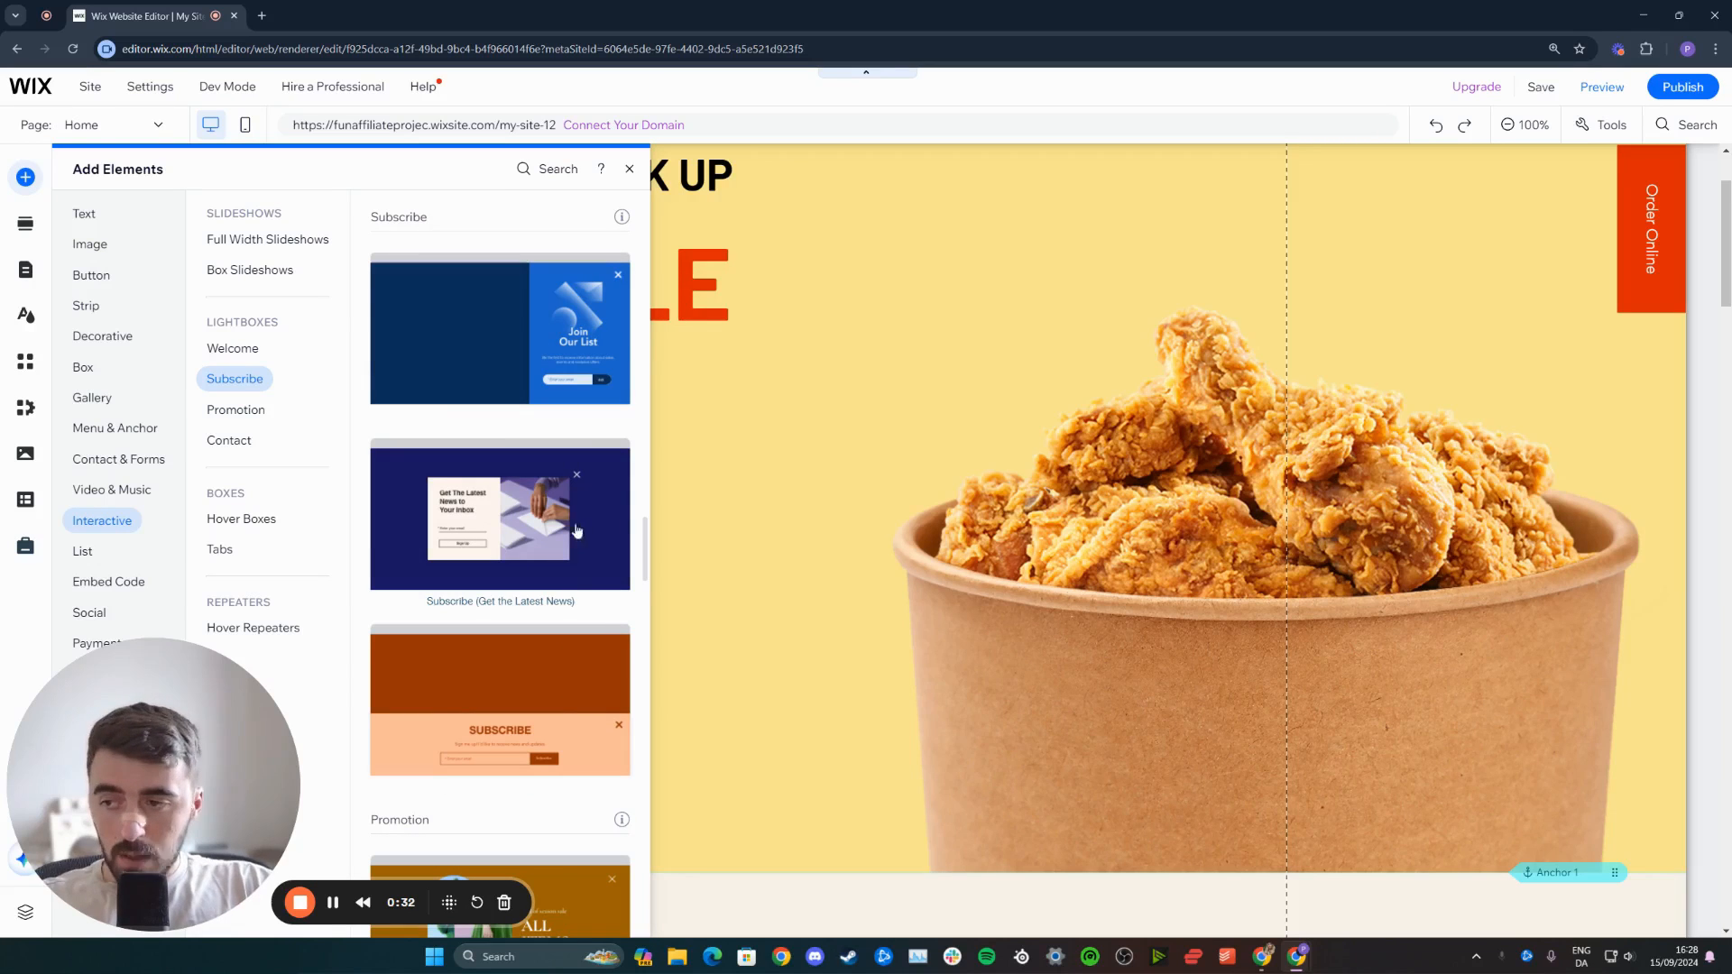
mouse_move(518, 535)
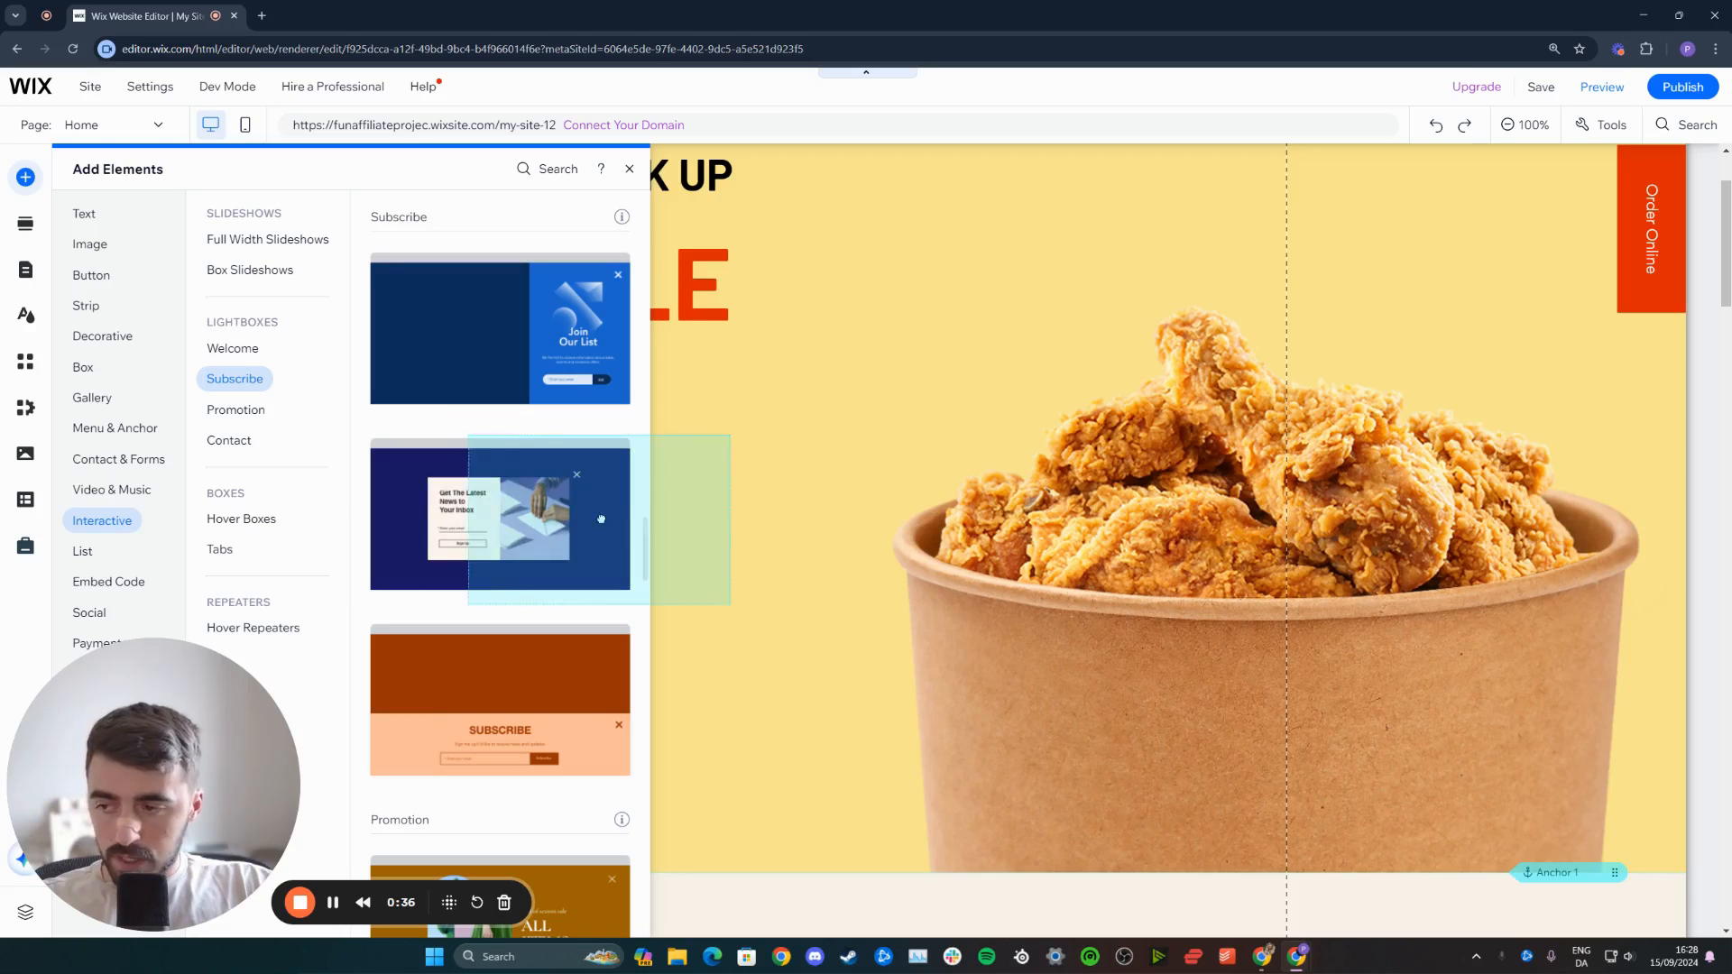
- Add the 'Get the Latest News to Your Inbox' lightbox and select its overlay backdrop
left_click(628, 169)
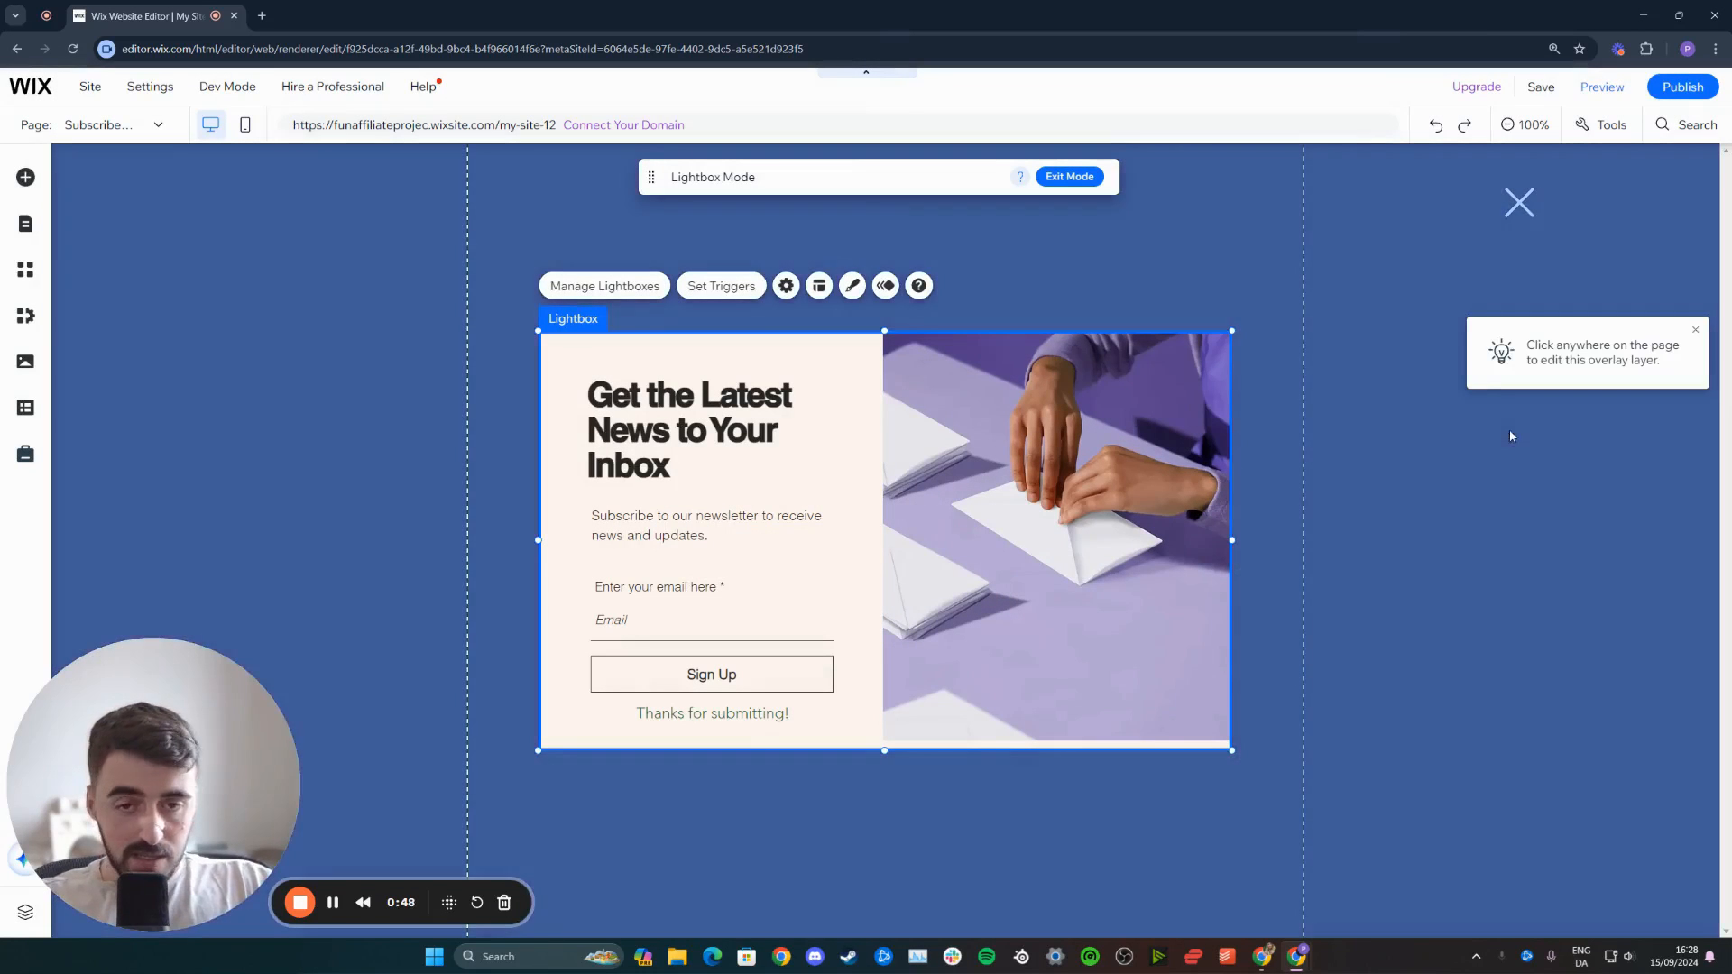
left_click(1510, 436)
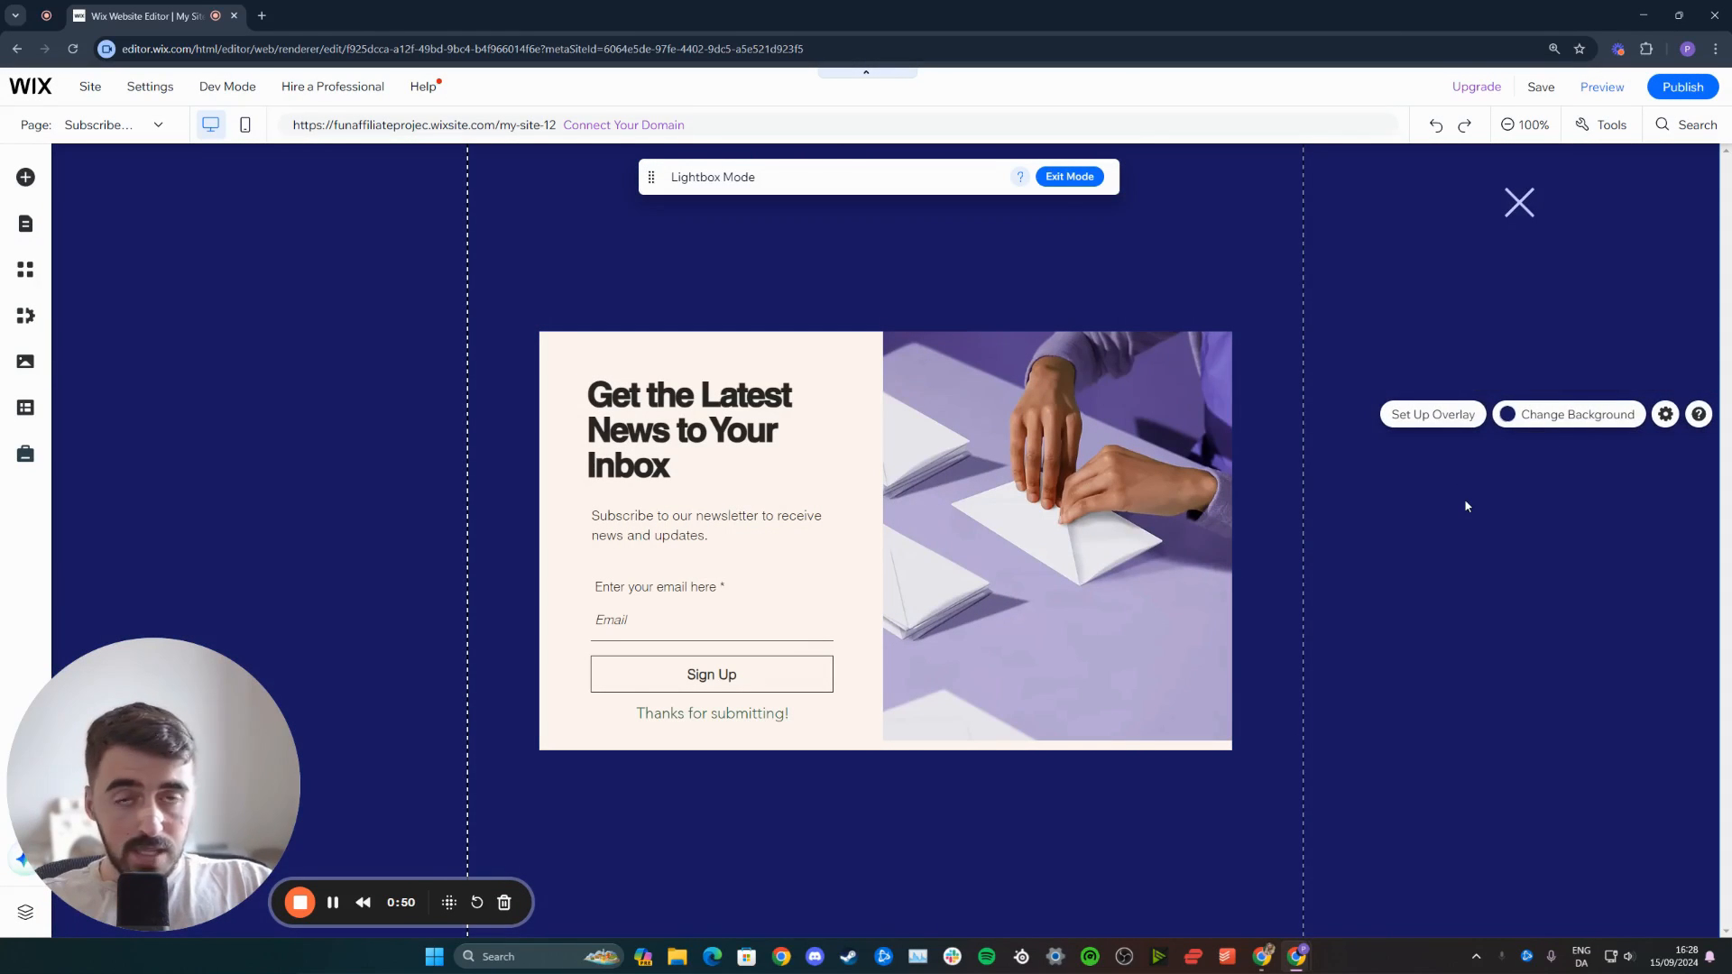
- Set the popup overlay's background opacity to 0% so the homepage shows through
left_click(1577, 415)
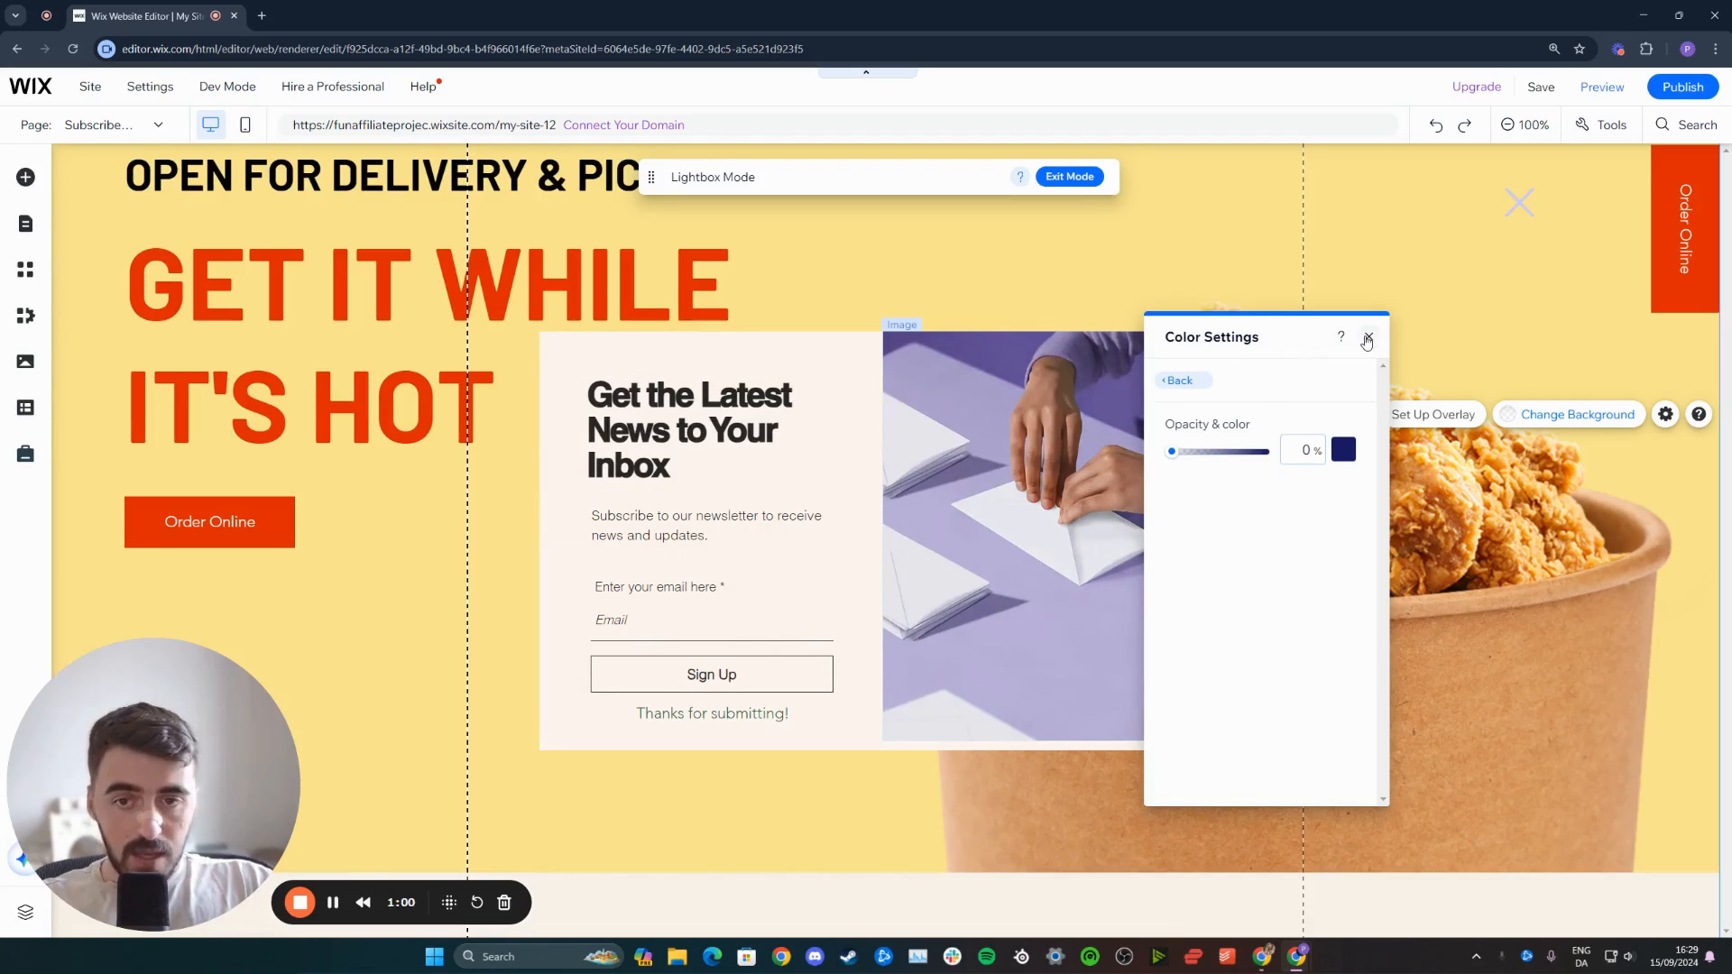
left_click(1366, 339)
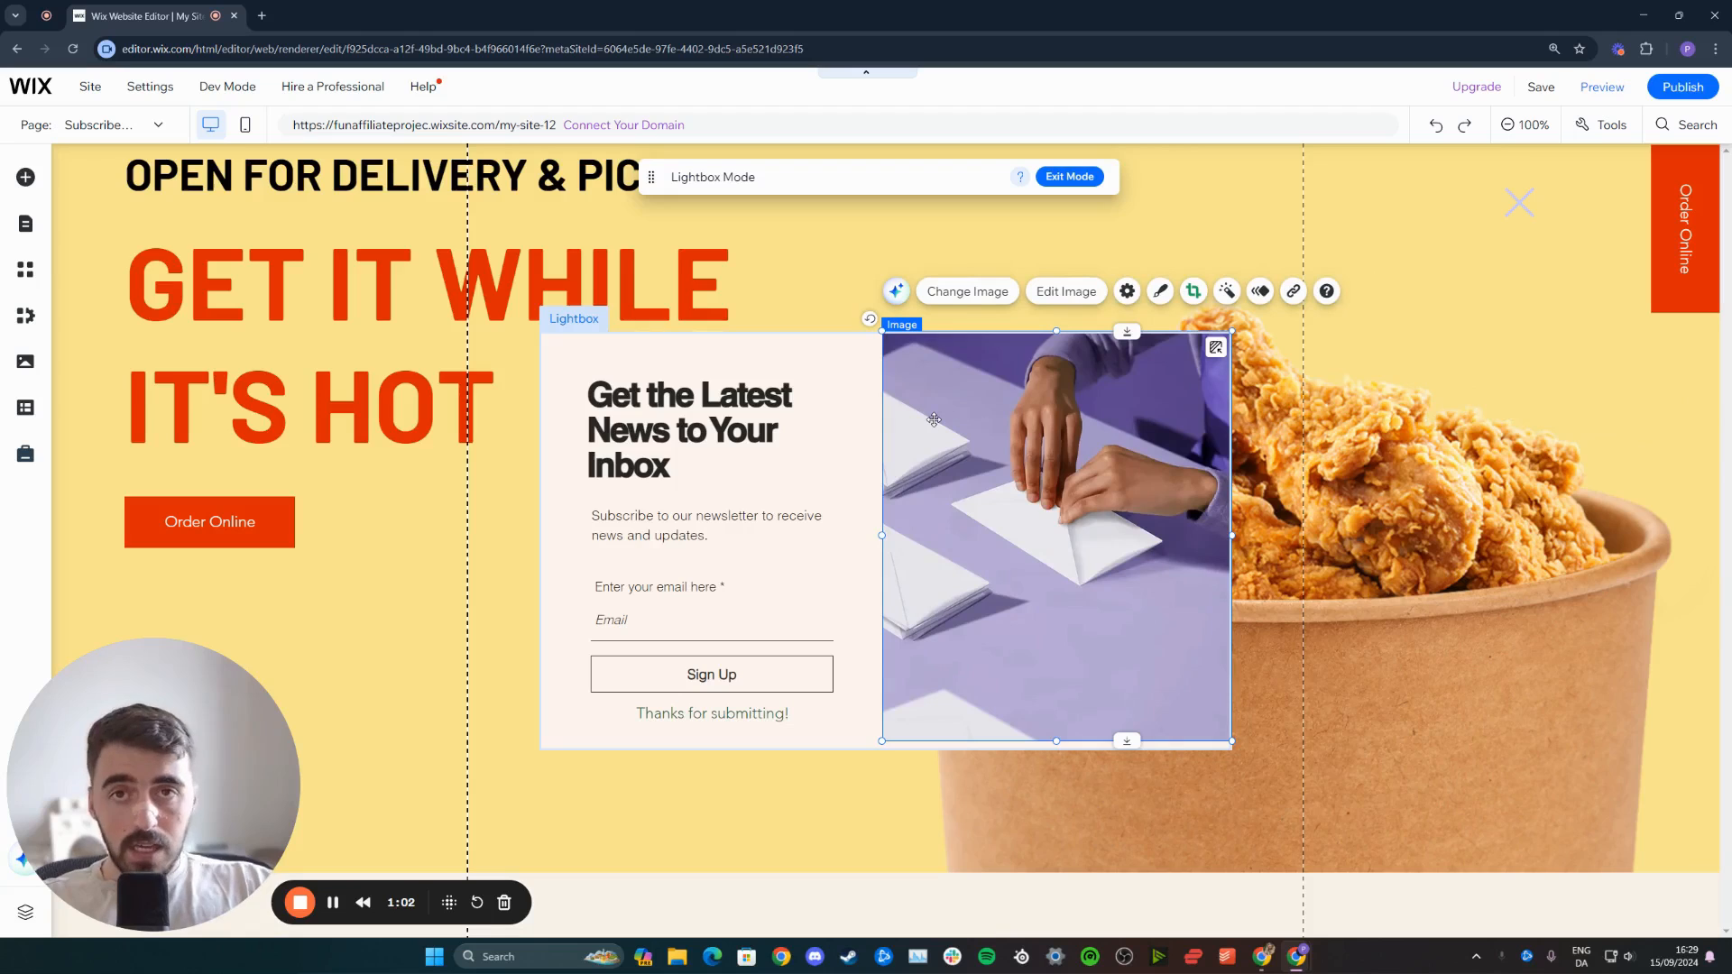
- Nudge the 'Get the Latest News to Your Inbox' heading to a new spot inside the popup
left_click(686, 432)
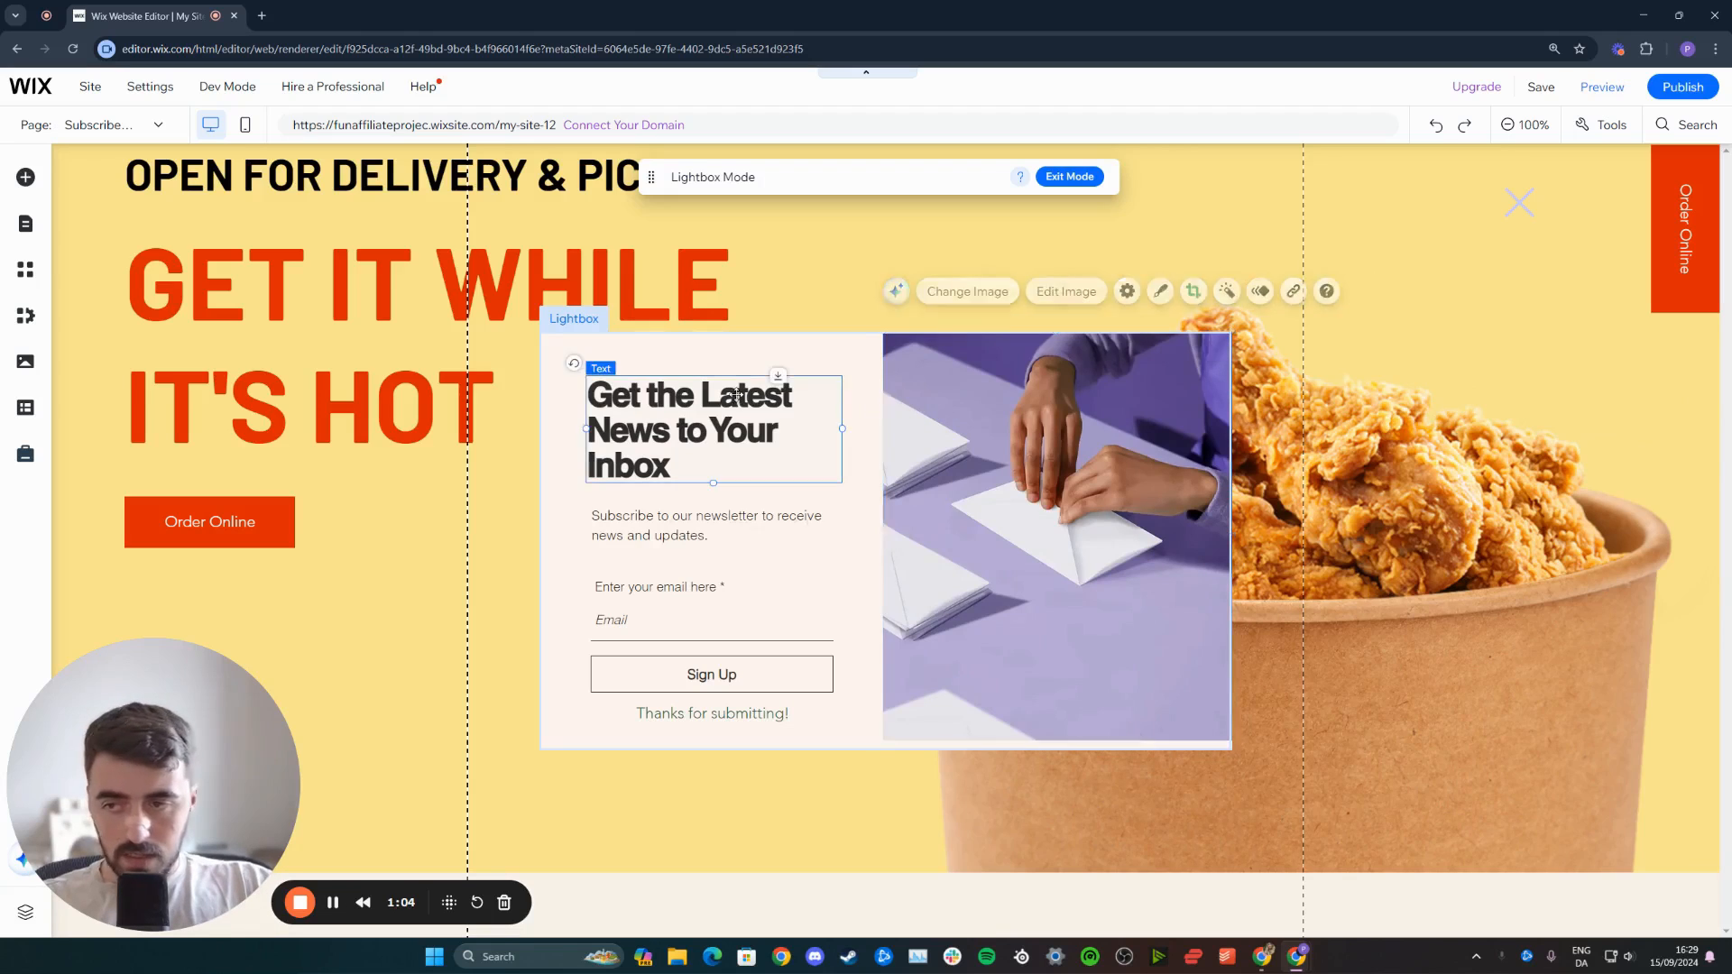
left_click(1055, 536)
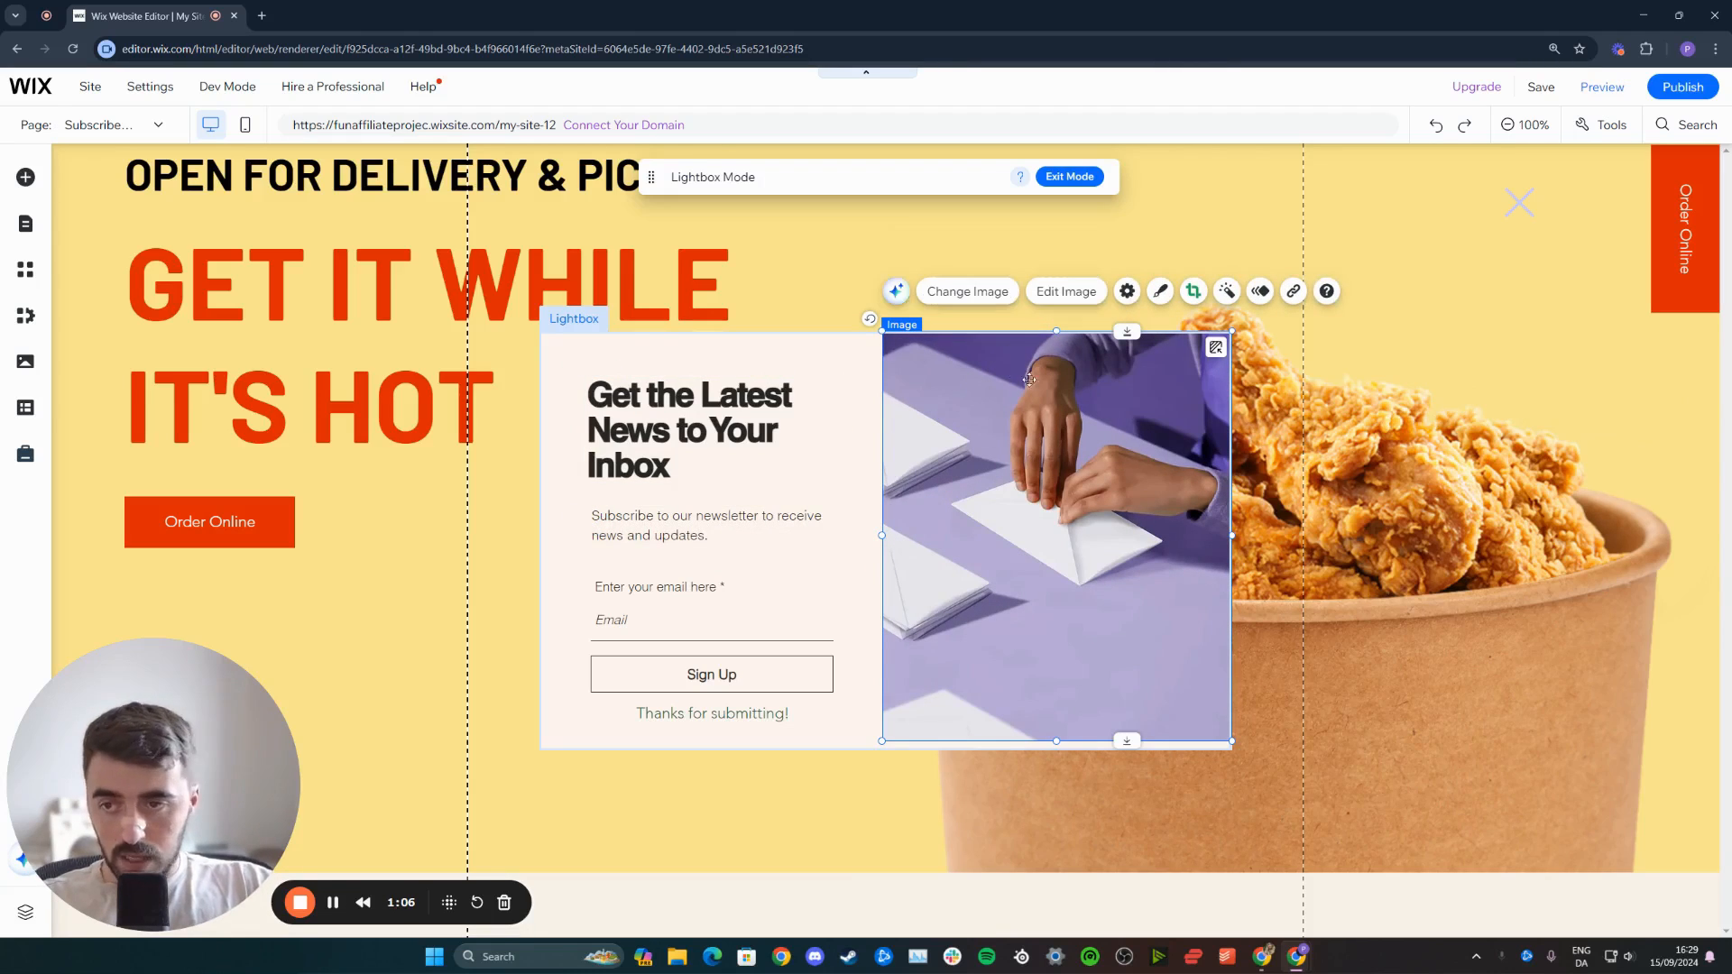
left_click(739, 431)
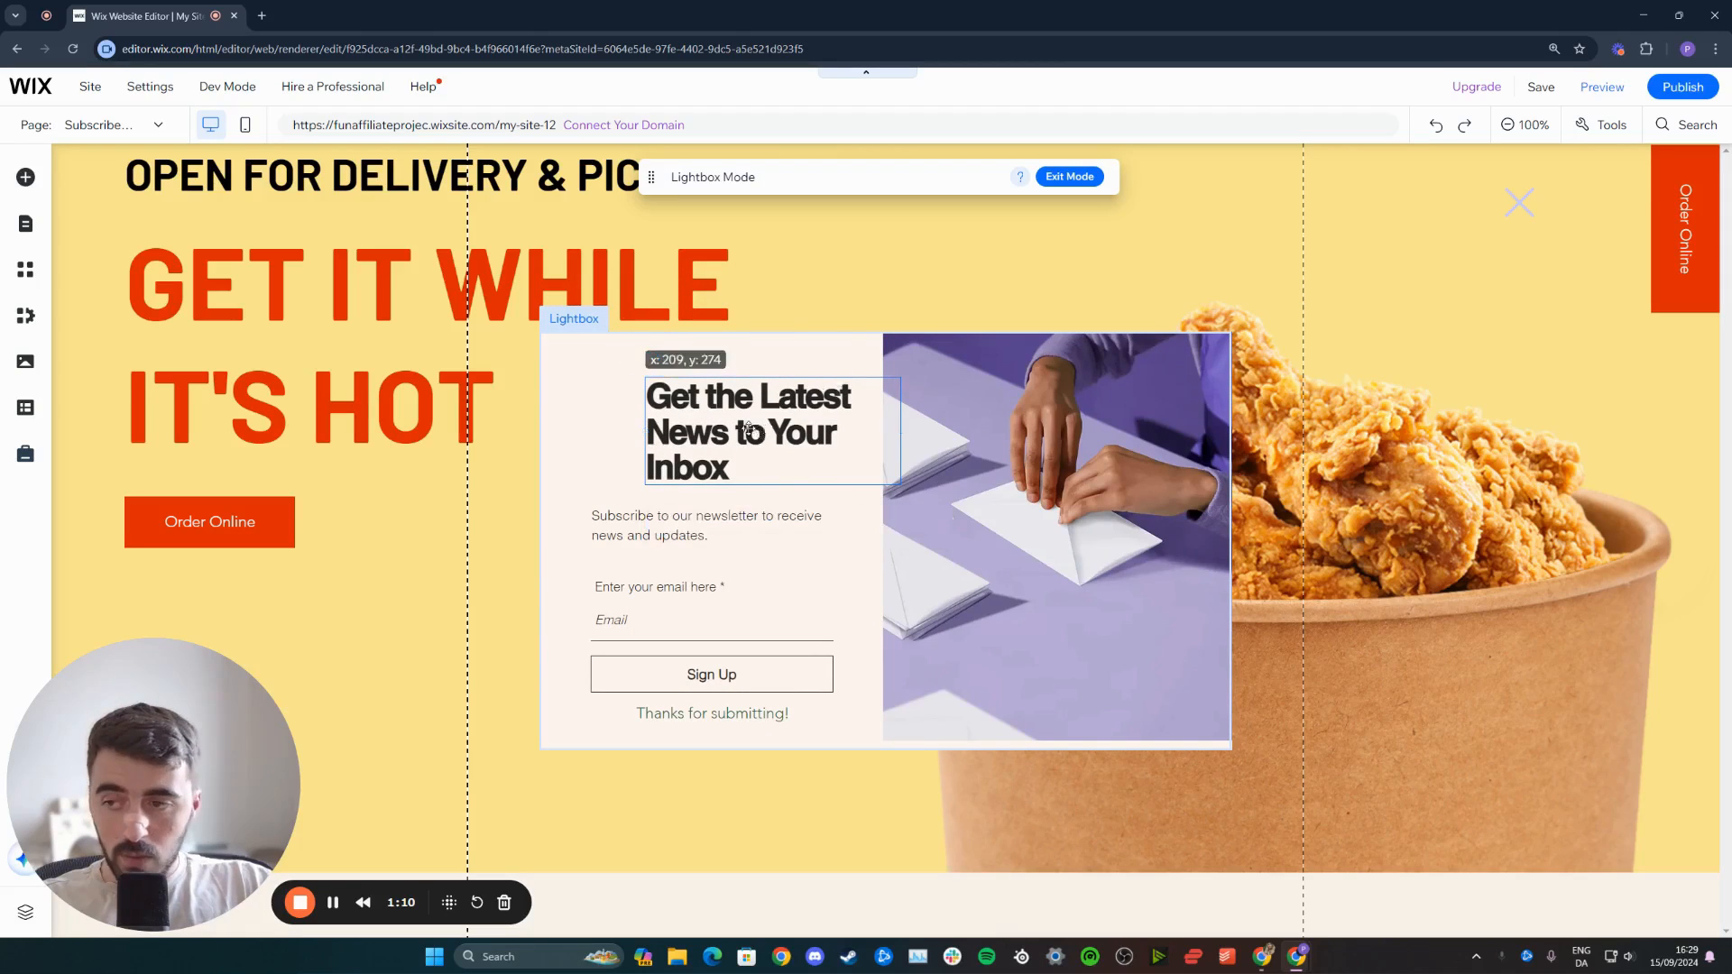
left_click(750, 429)
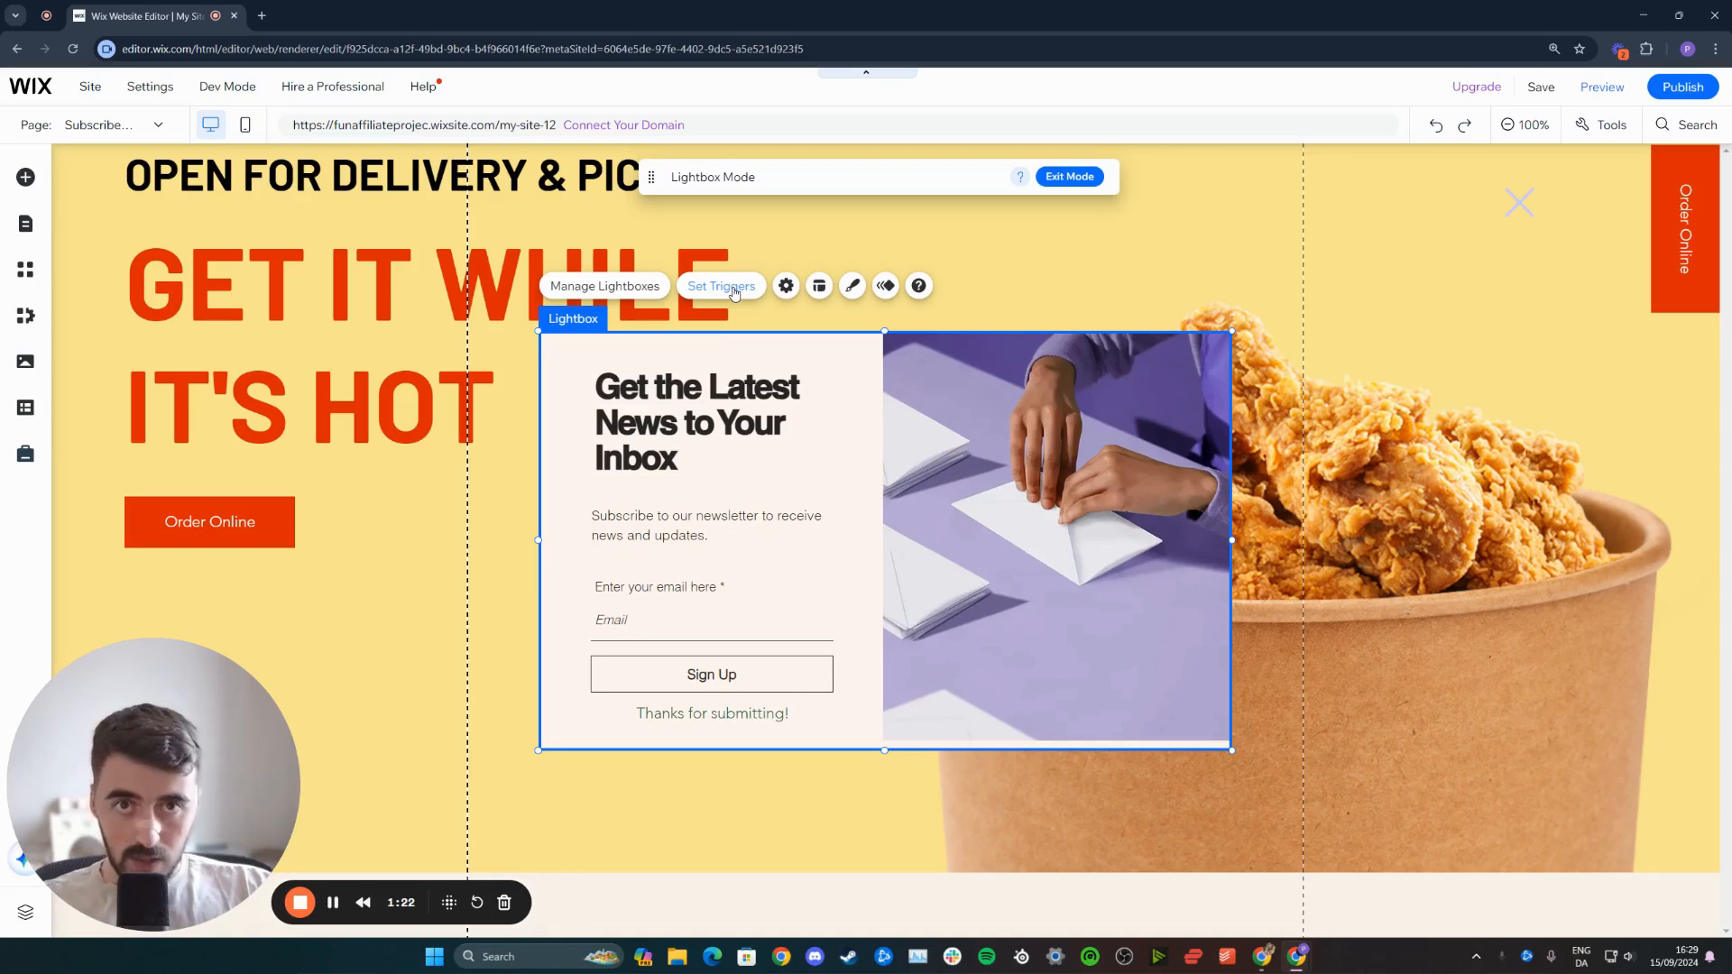
mouse_move(884, 285)
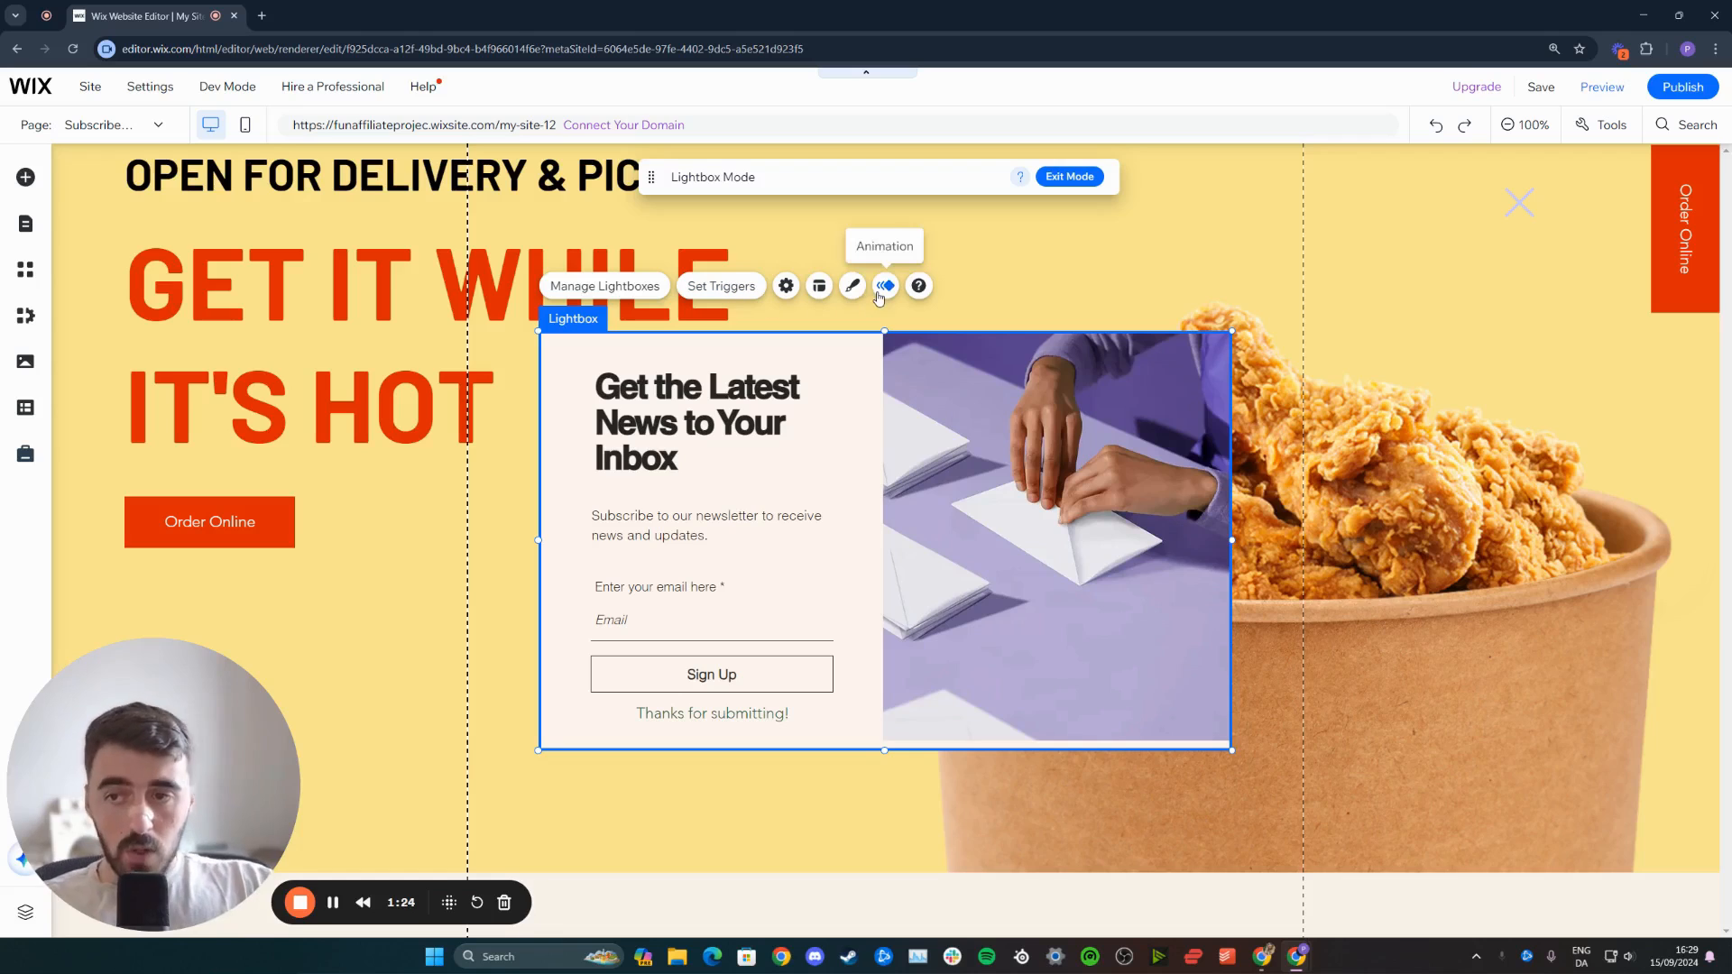
- Drag the close X onto the popup's top edge, just left of the photo
left_click(705, 525)
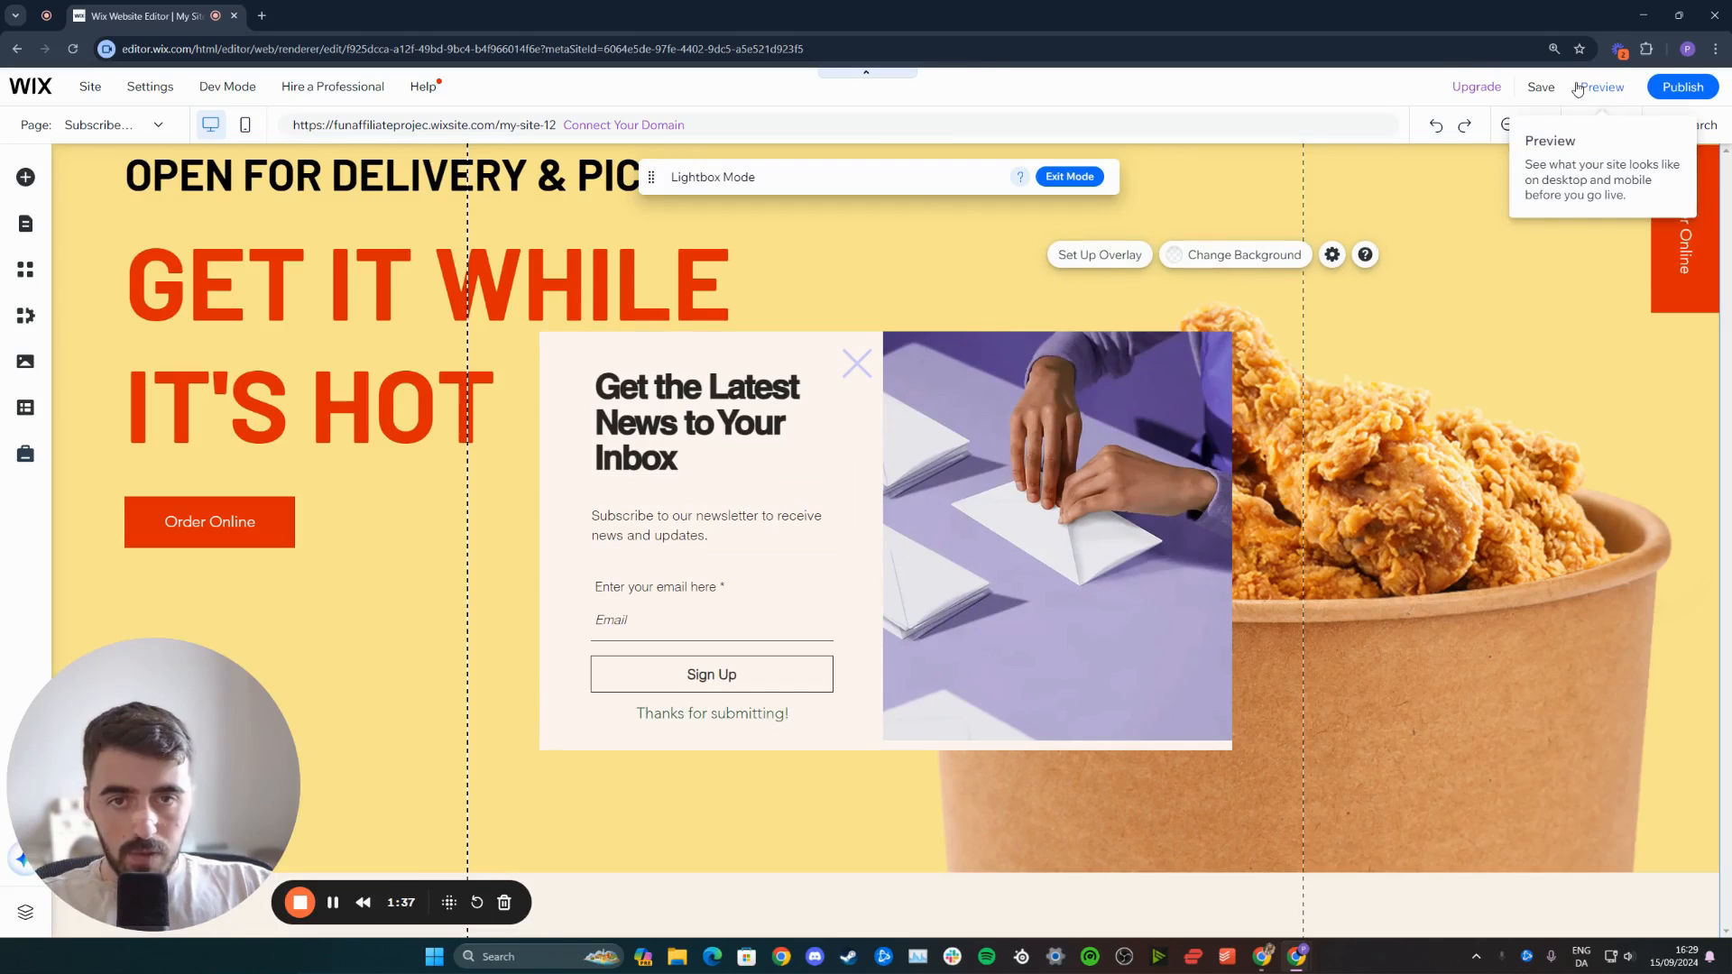
- Start a live preview of the site to test the subscribe popup
left_click(1066, 176)
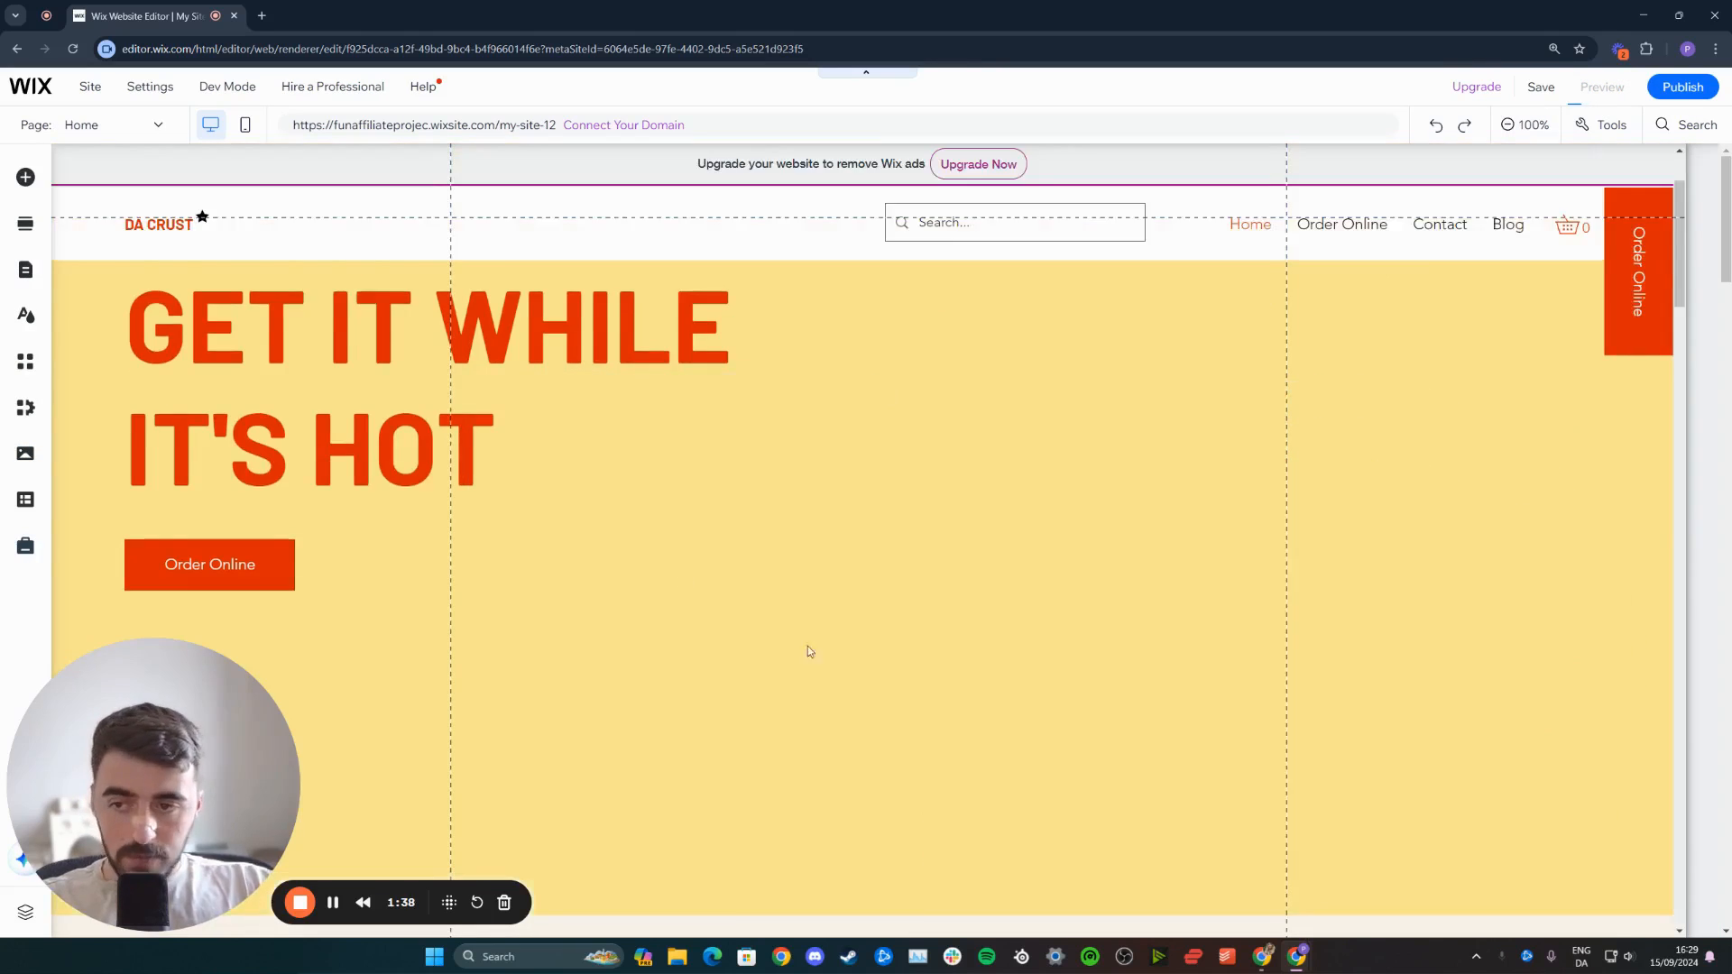
- View the subscribe popup over the previewed homepage, then dismiss it with its X
left_click(1600, 86)
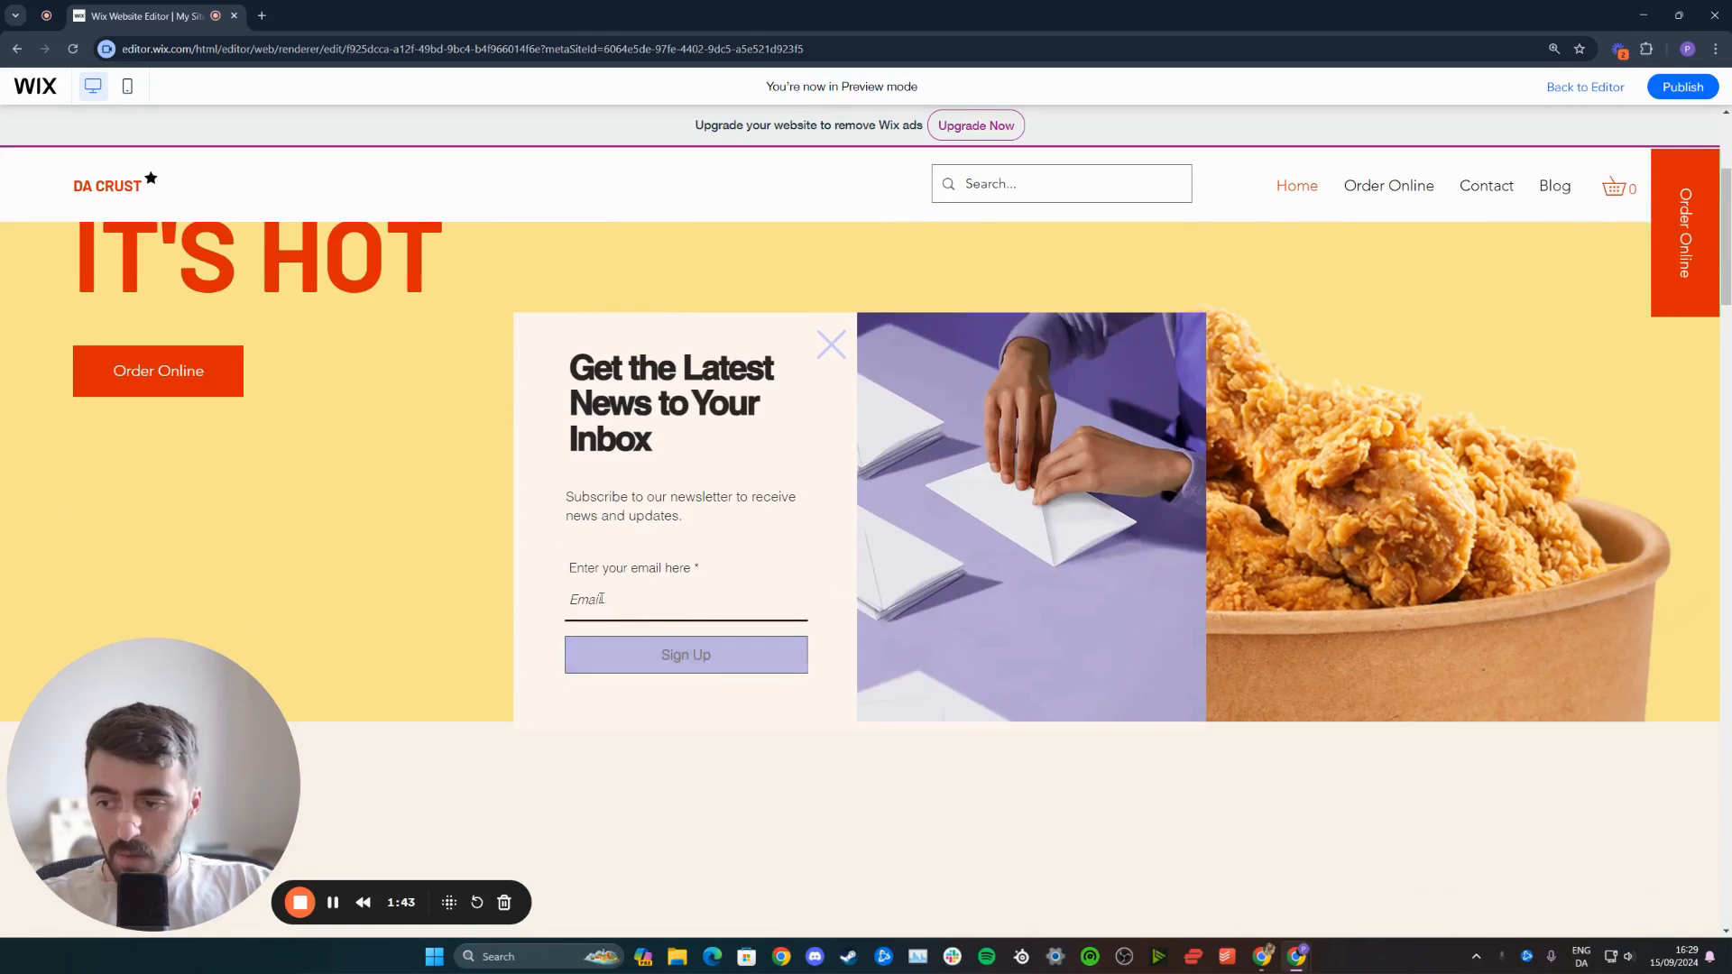
mouse_move(685, 653)
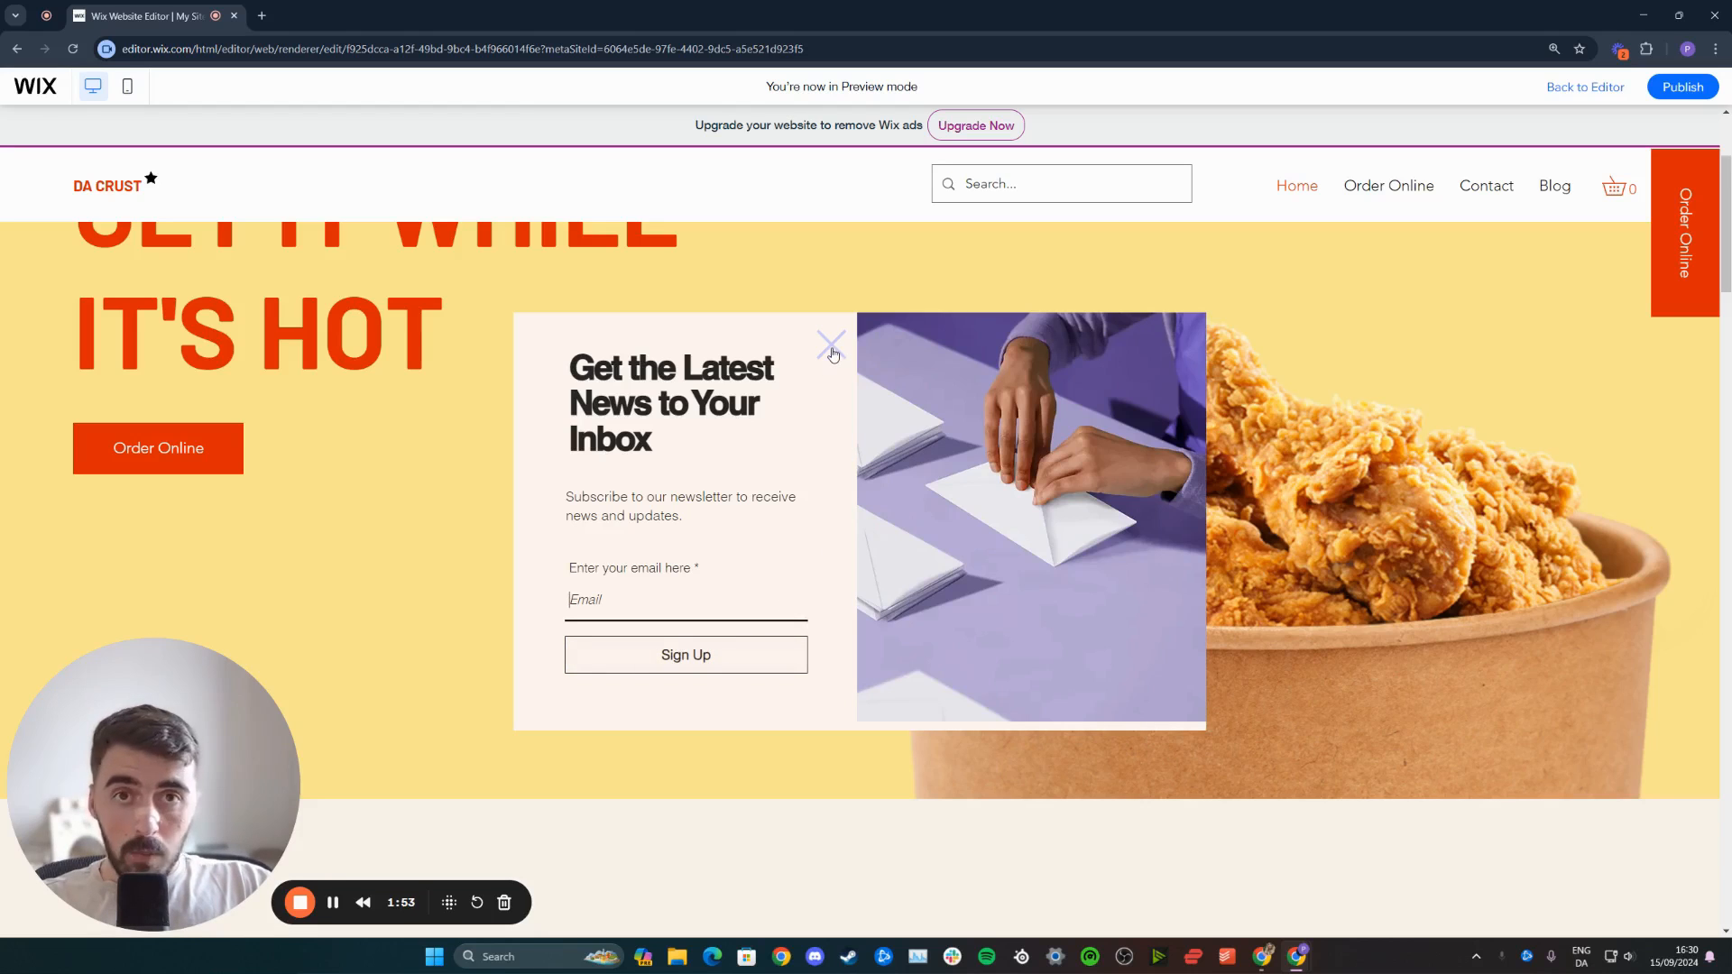
left_click(829, 342)
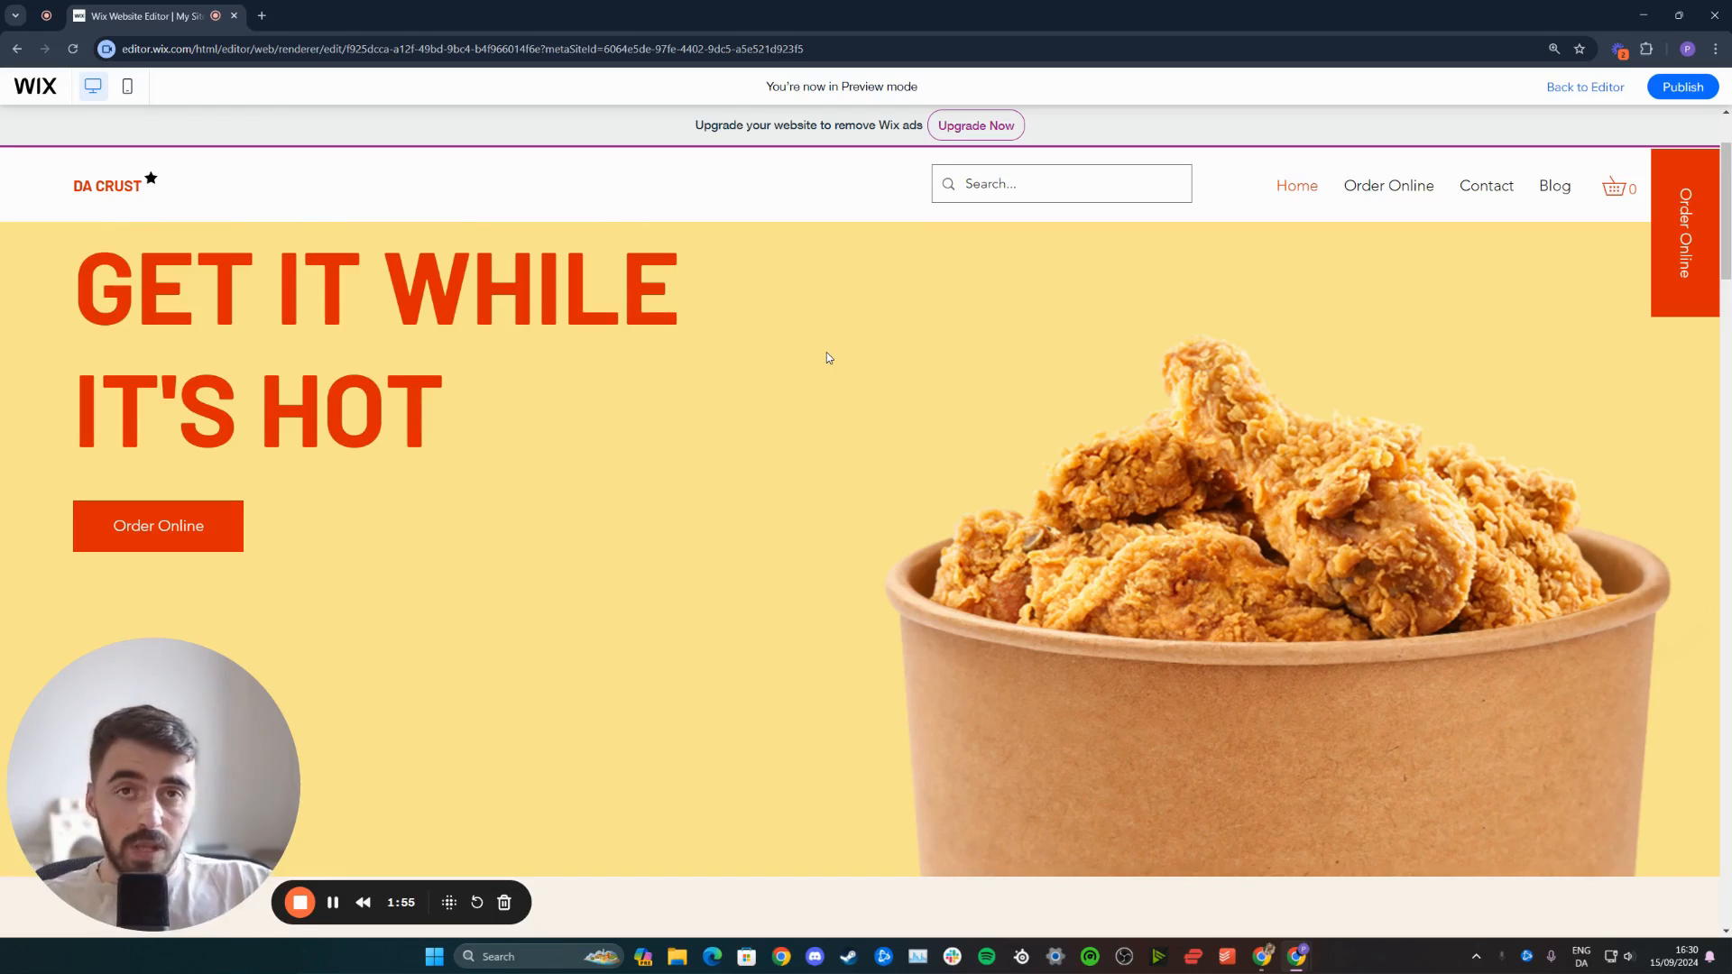